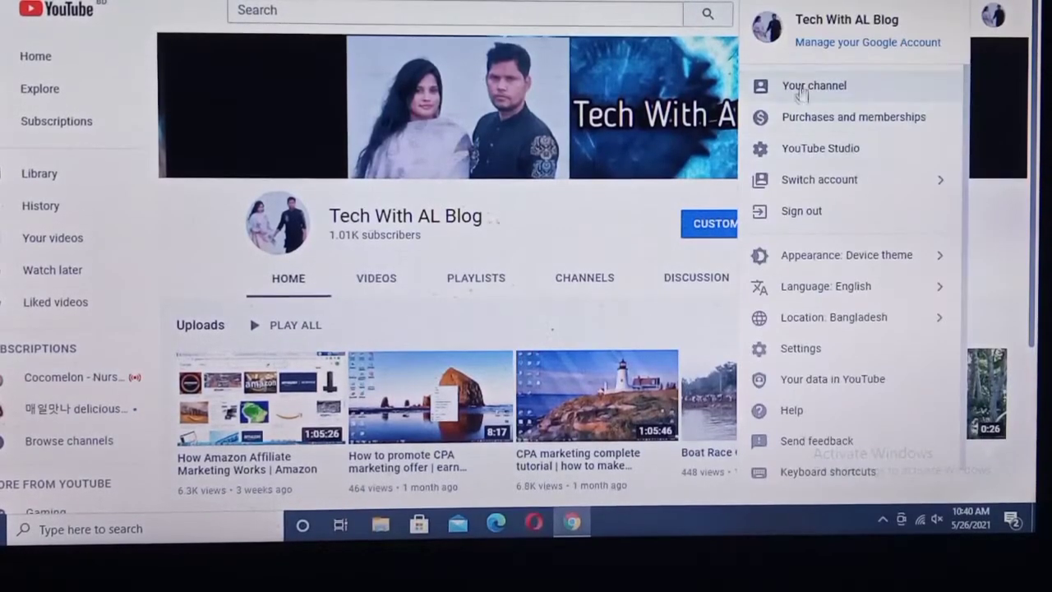
mouse_move(818, 148)
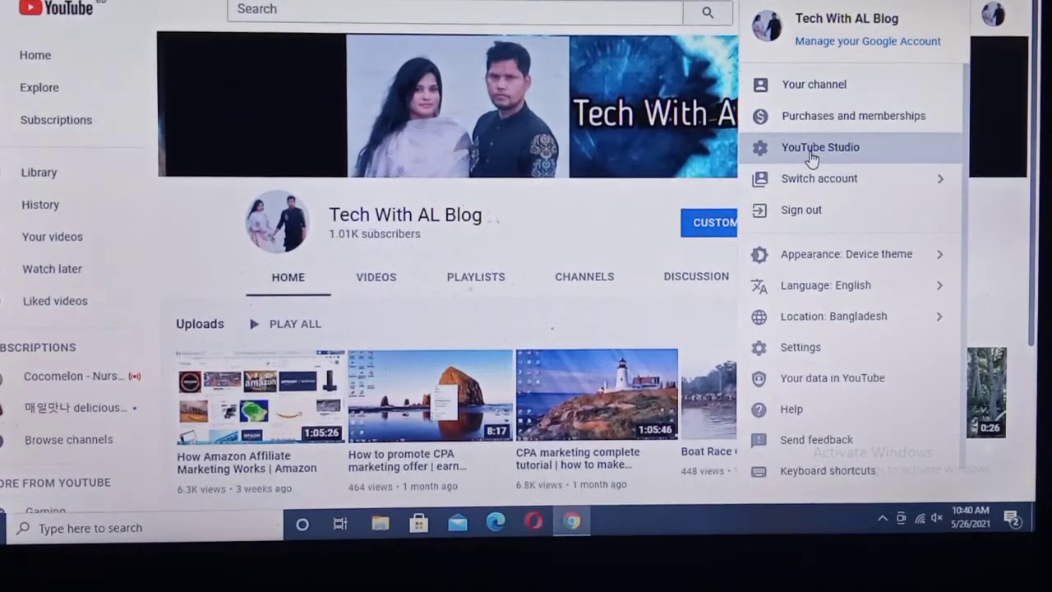
- Enter YouTube Studio for the Tech With AL Blog channel from the profile menu
click(819, 148)
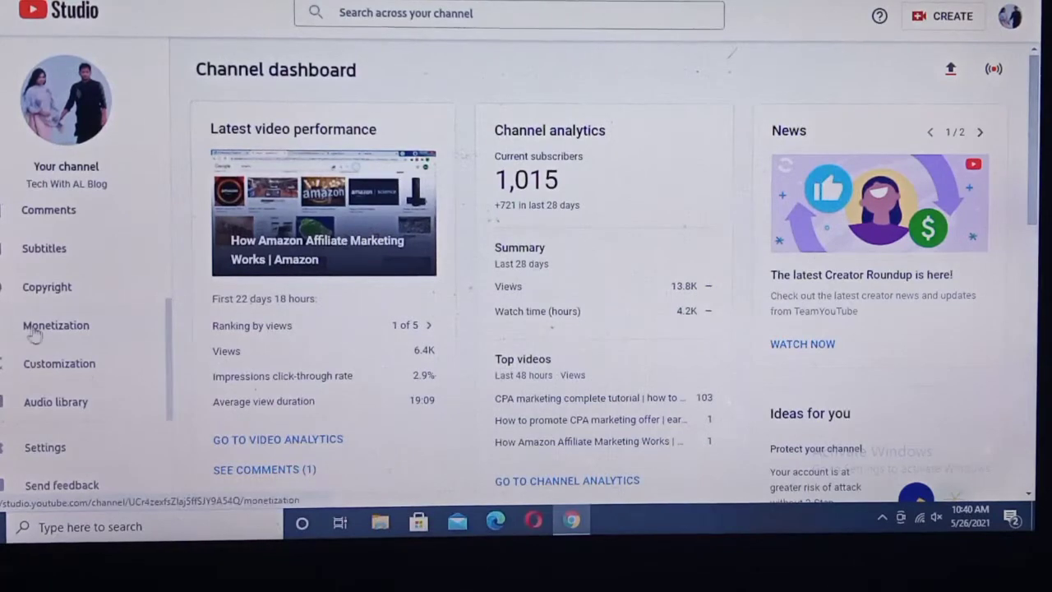
mouse_move(79, 322)
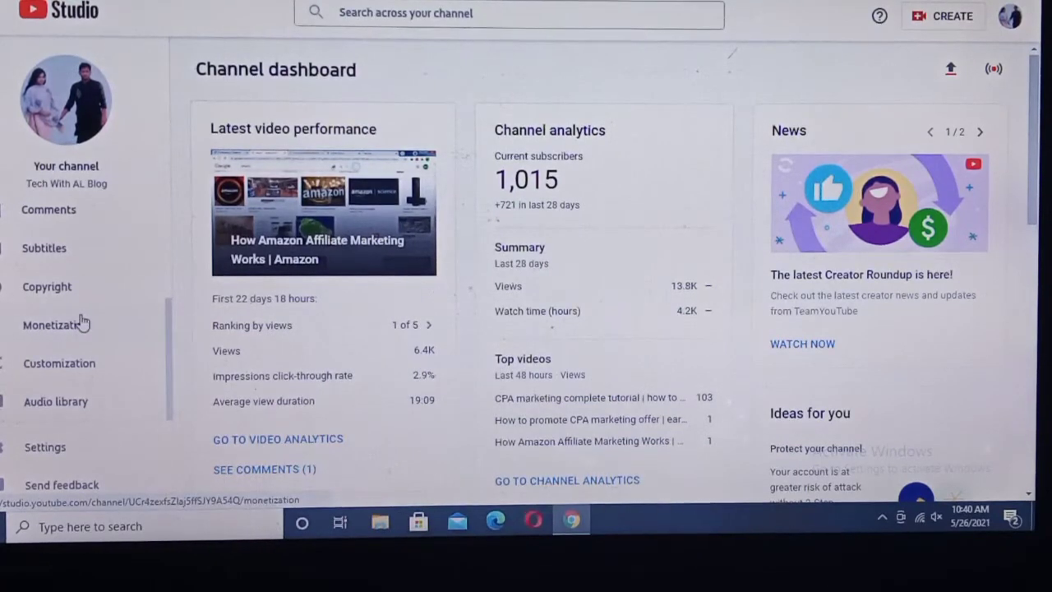
- Go to Monetization and apply to the YouTube Partner Program, listing the three steps
click(55, 326)
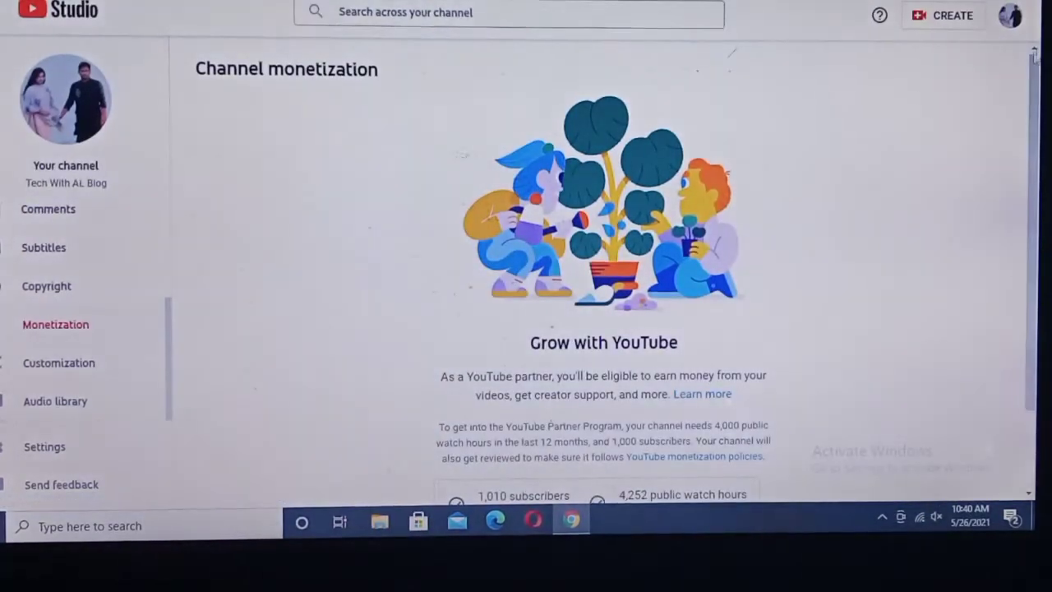
scroll(down, 3)
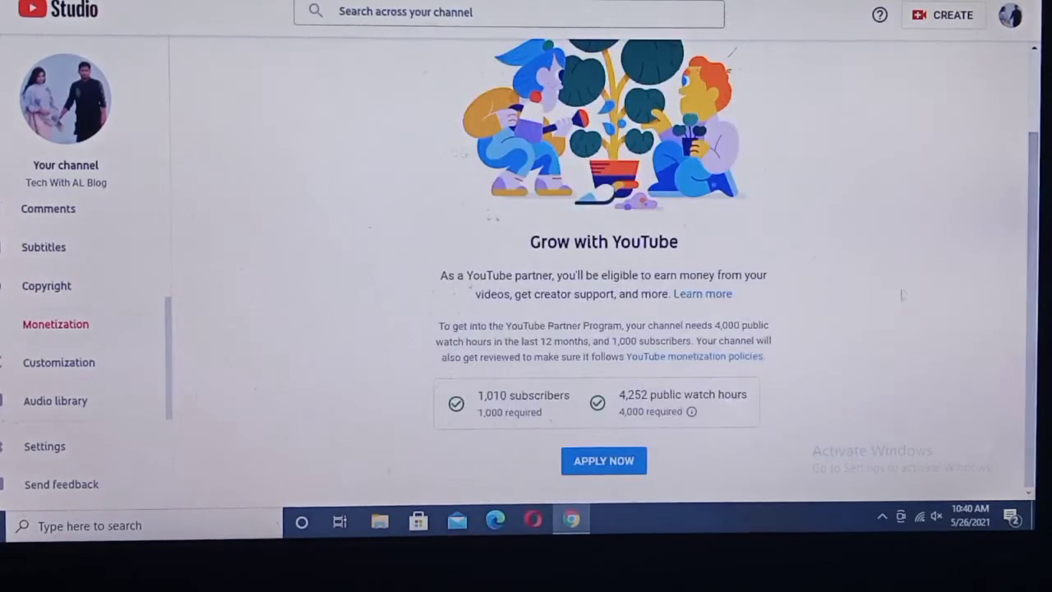
click(603, 461)
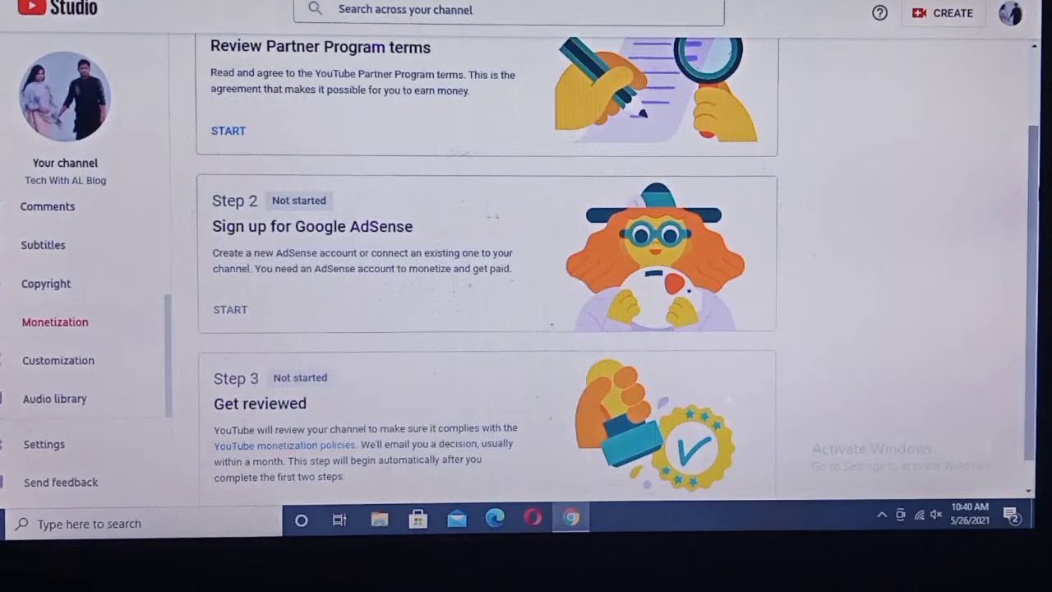
scroll(up, 3)
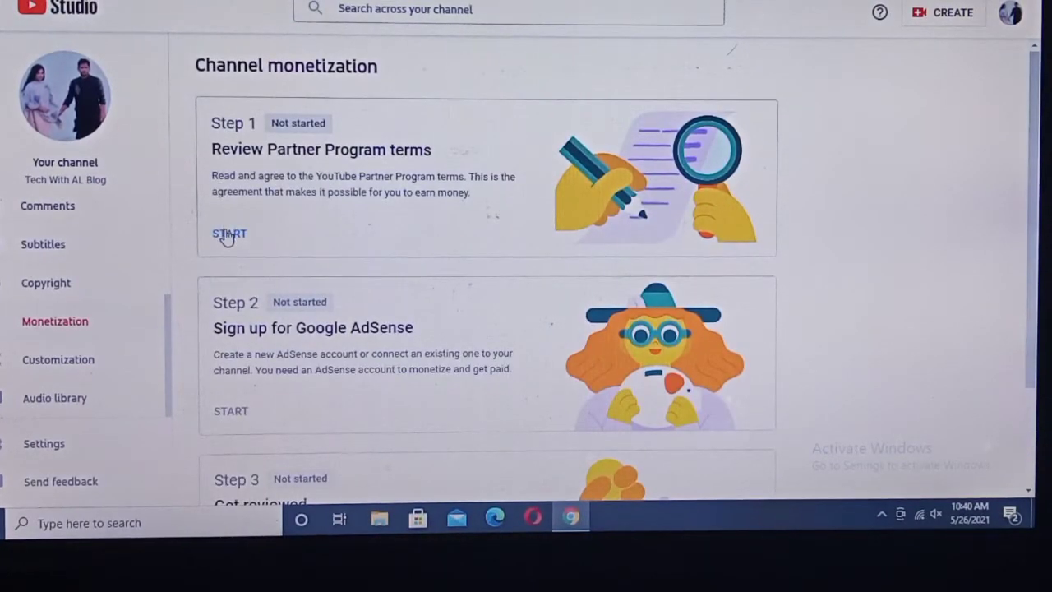
- Review the Partner Program terms, tick 'I accept' and confirm with Accept Terms
click(228, 233)
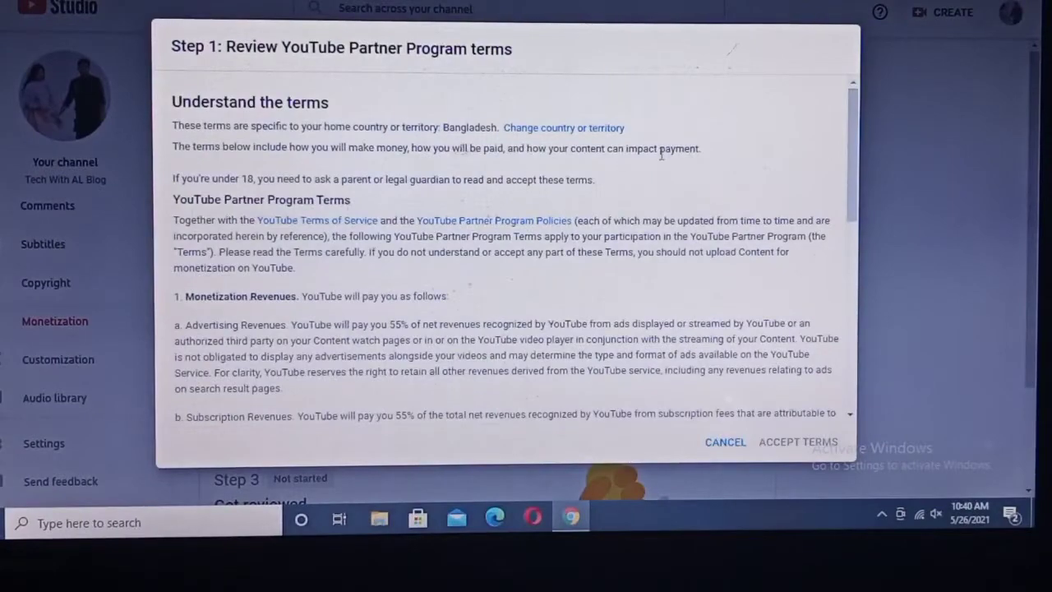
scroll(down, 3)
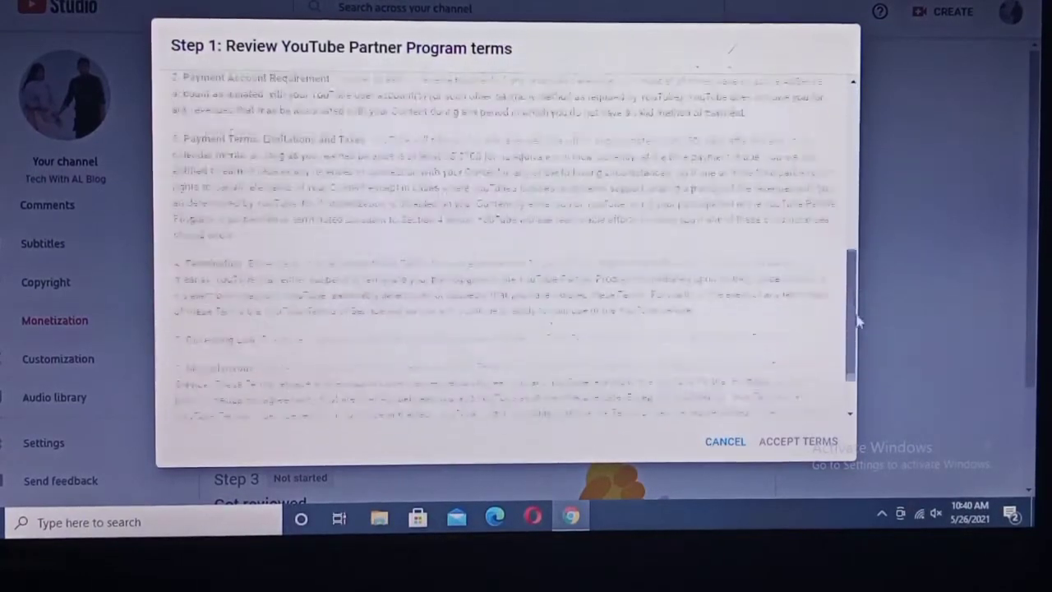
scroll(down, 3)
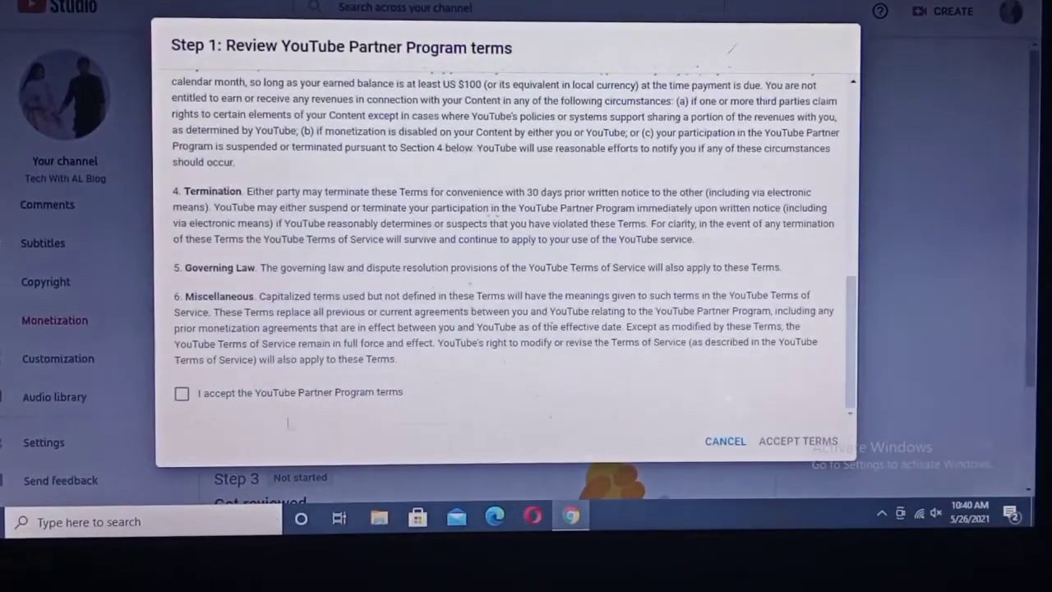
click(180, 393)
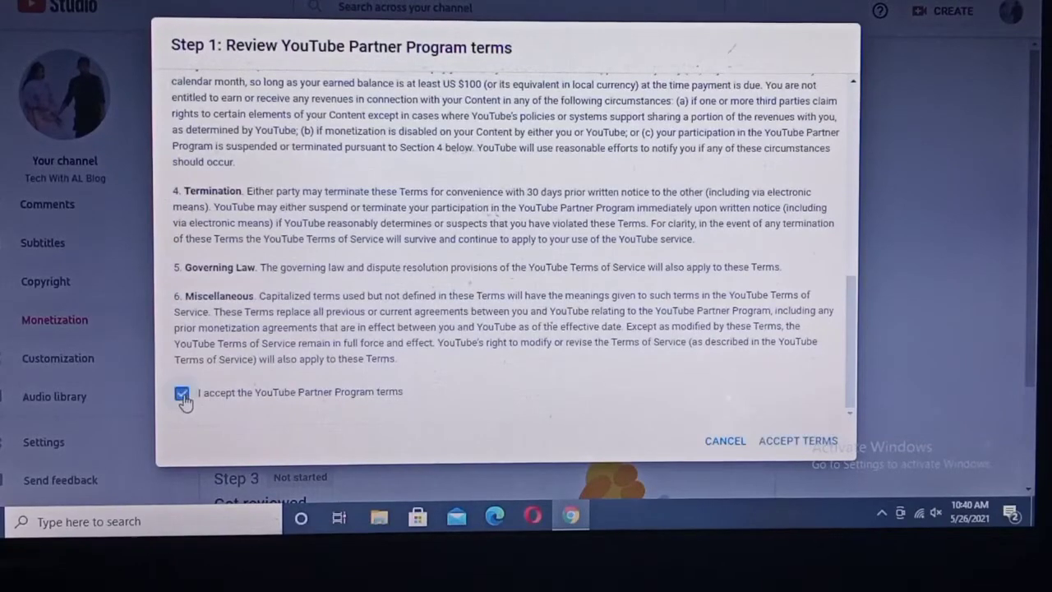
click(797, 440)
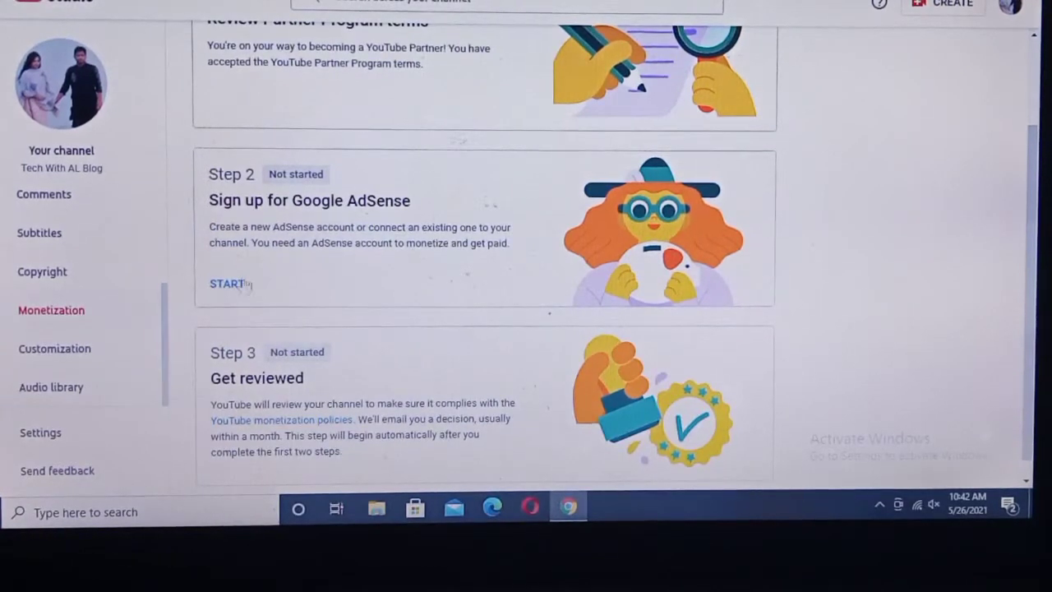
- Start Step 2, answer 'No, I don't have an existing account' and continue to AdSense
click(225, 283)
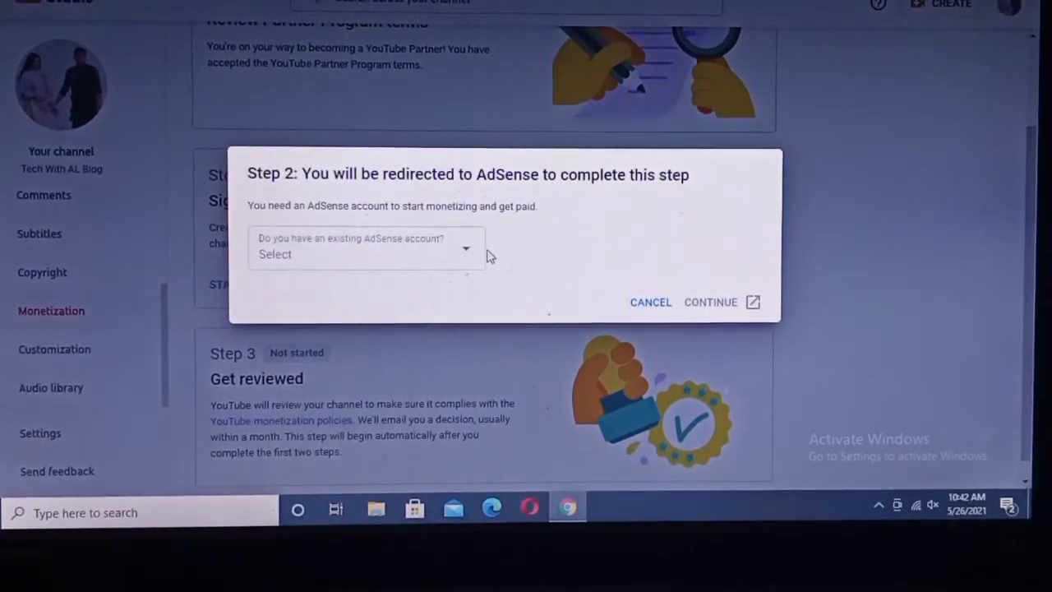
click(365, 253)
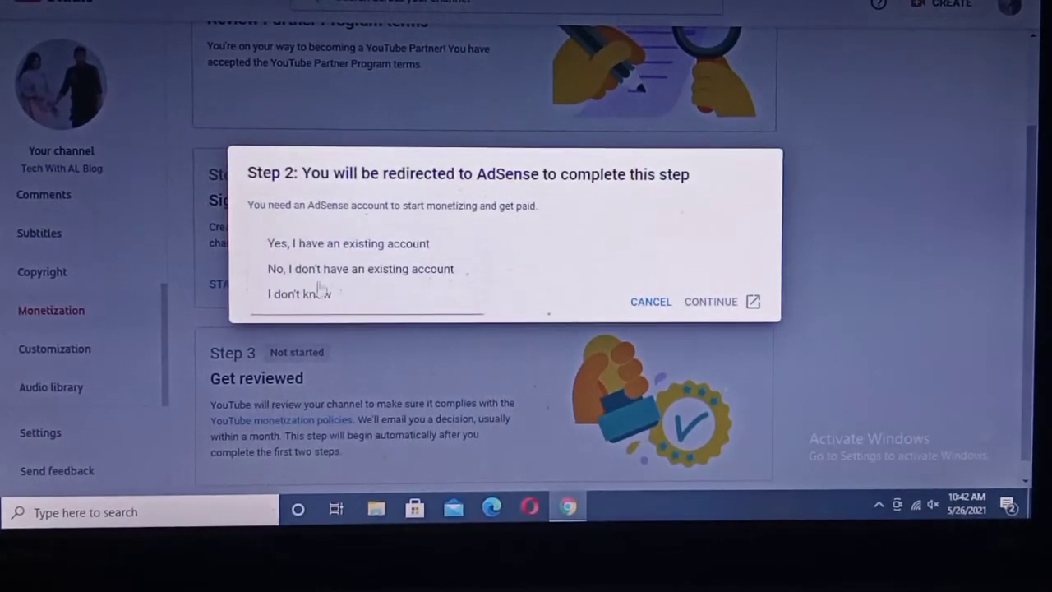
click(360, 270)
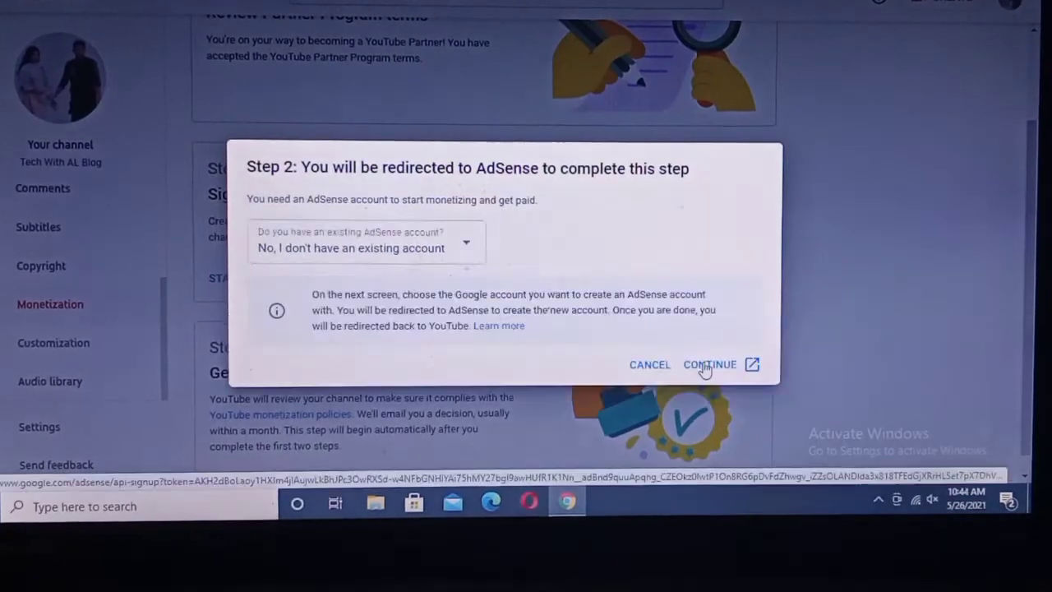
click(708, 365)
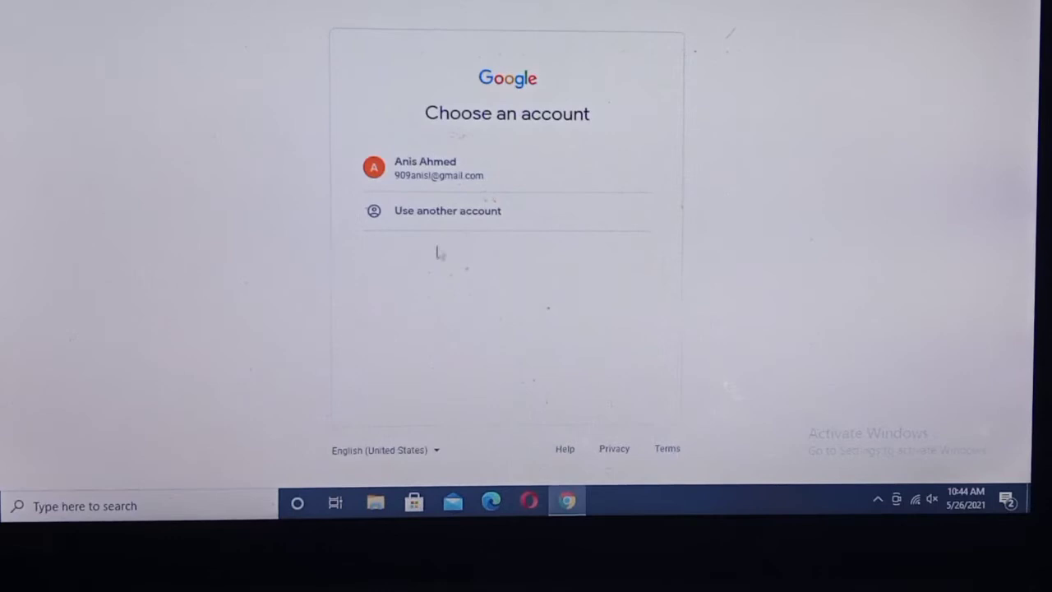
- Sign in with the Google account email and password, reaching the Protect your account prompt
click(447, 210)
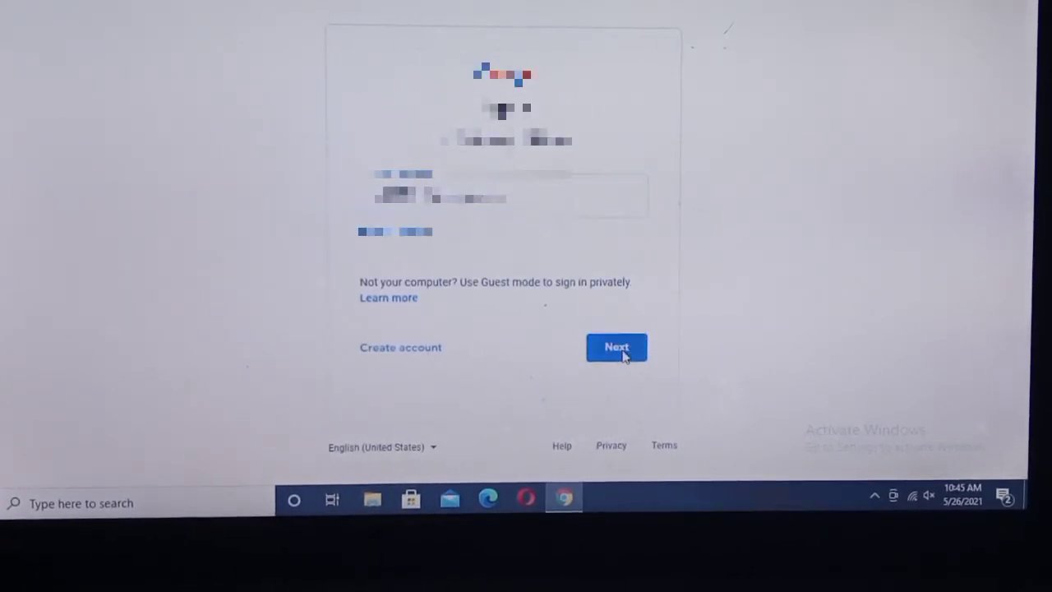
click(616, 347)
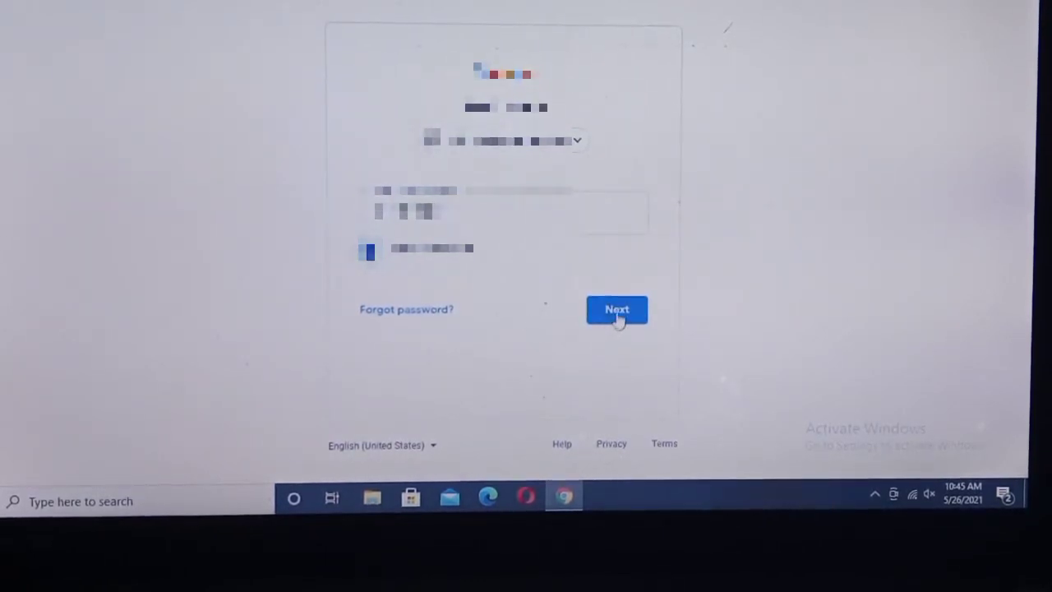
click(616, 308)
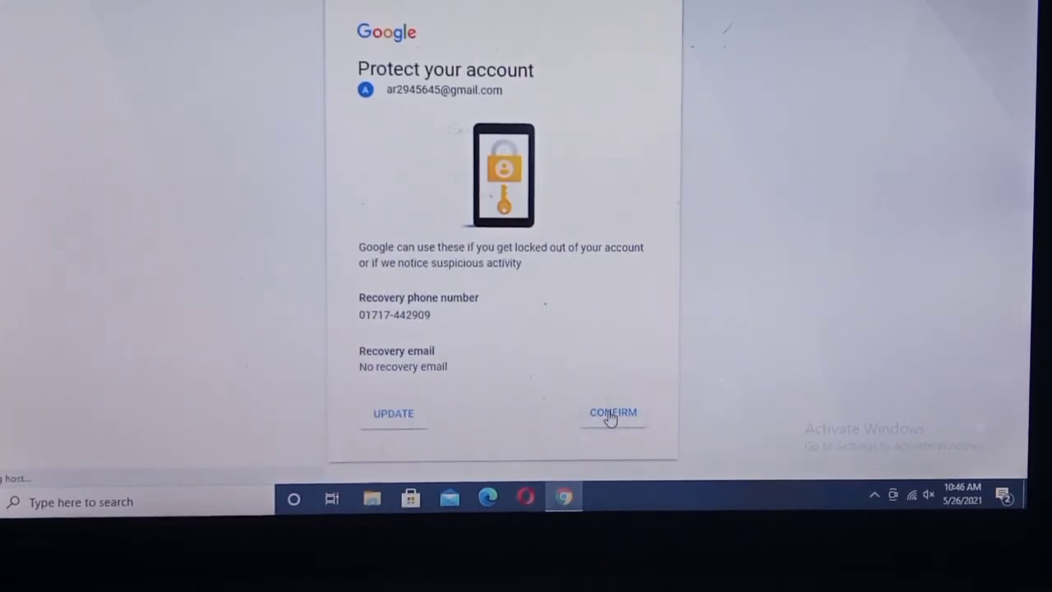
- Confirm recovery details, answer No to customized suggestions and choose the country
click(611, 410)
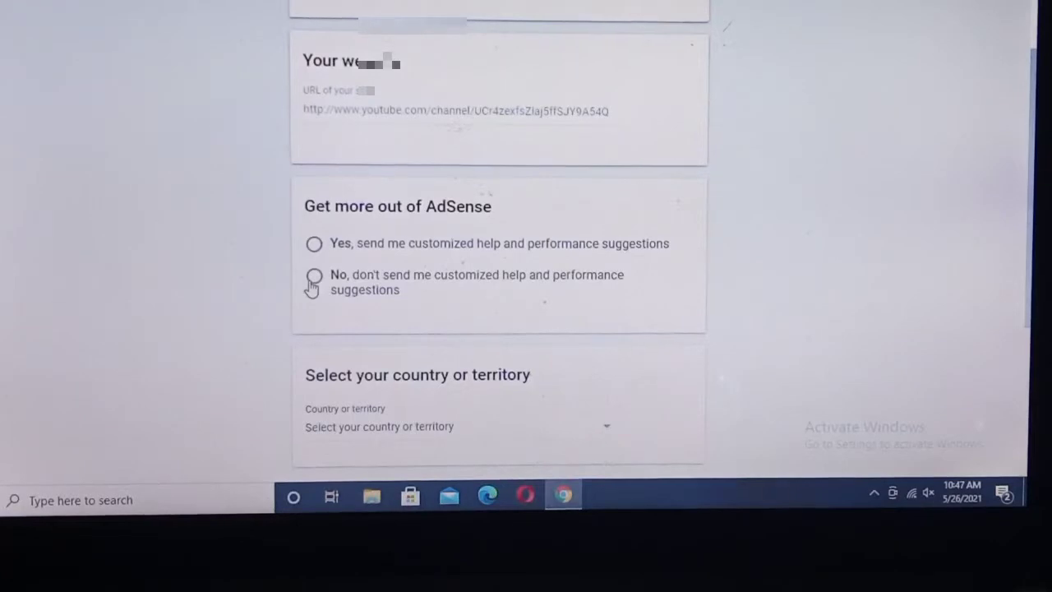
click(314, 277)
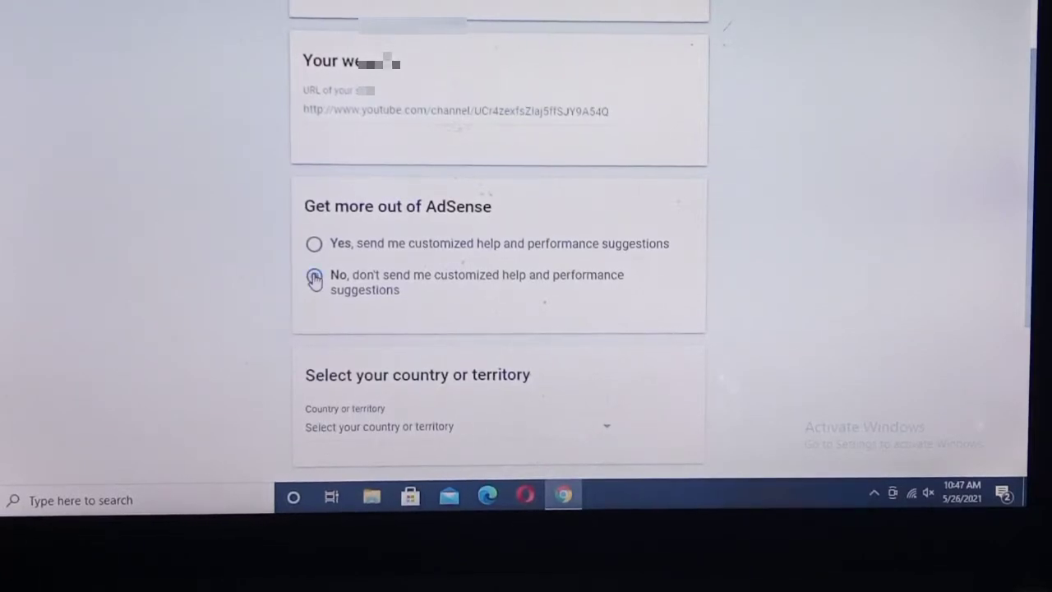
scroll(down, 3)
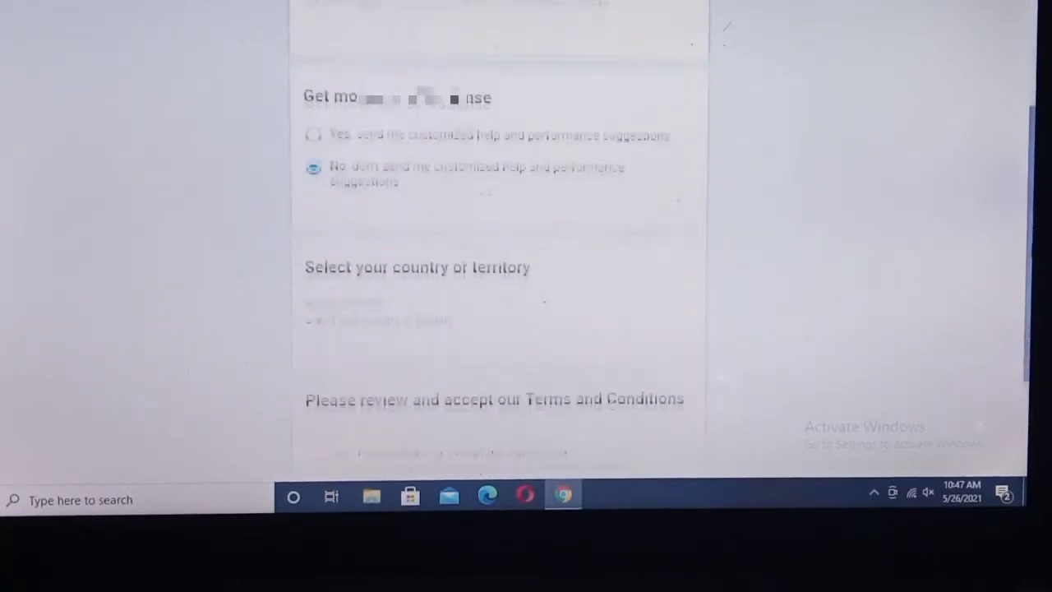
scroll(down, 3)
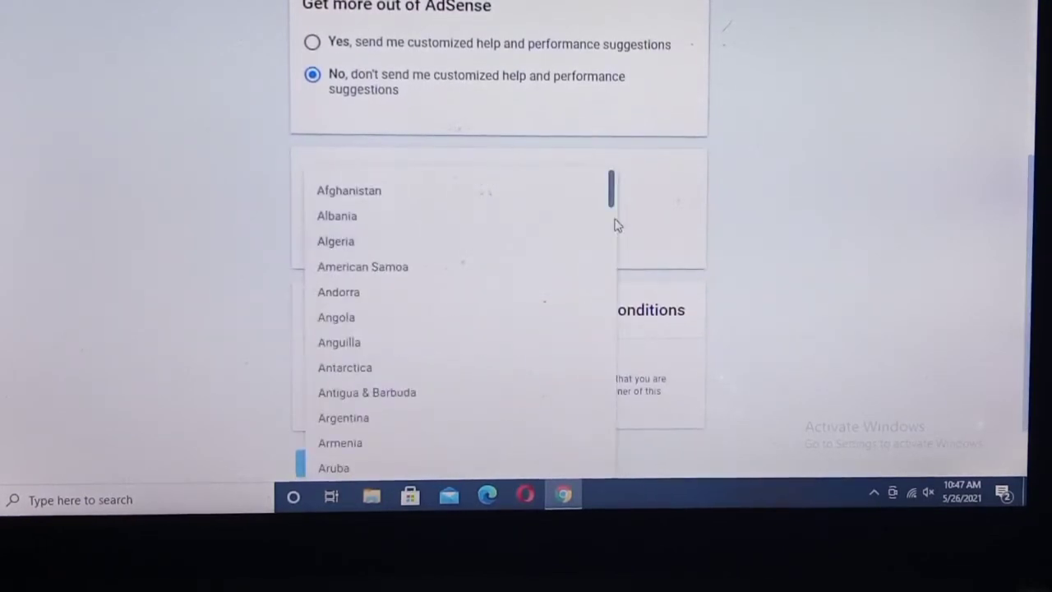
scroll(down, 3)
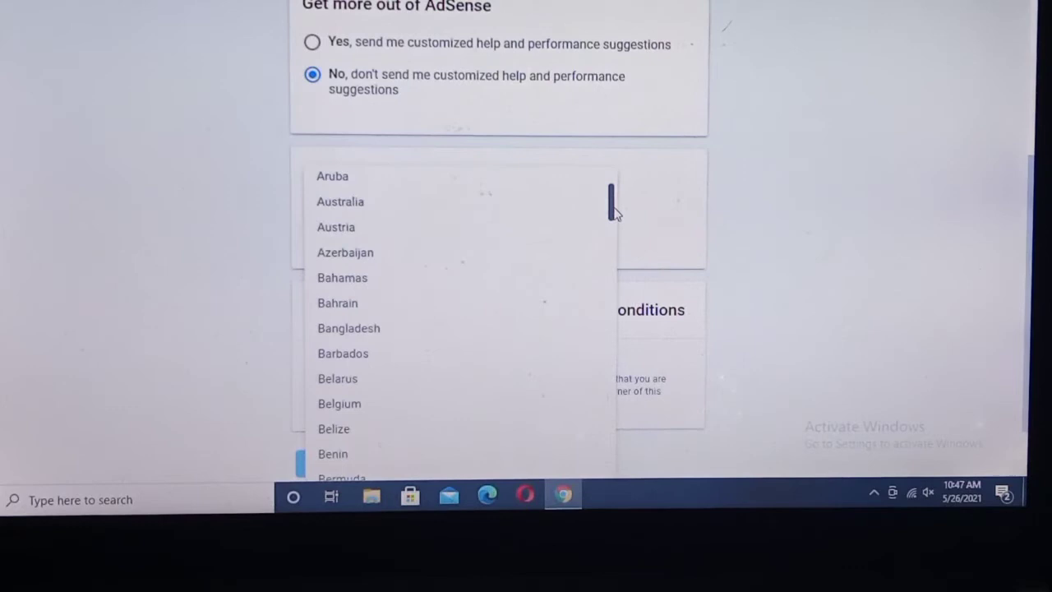
click(349, 329)
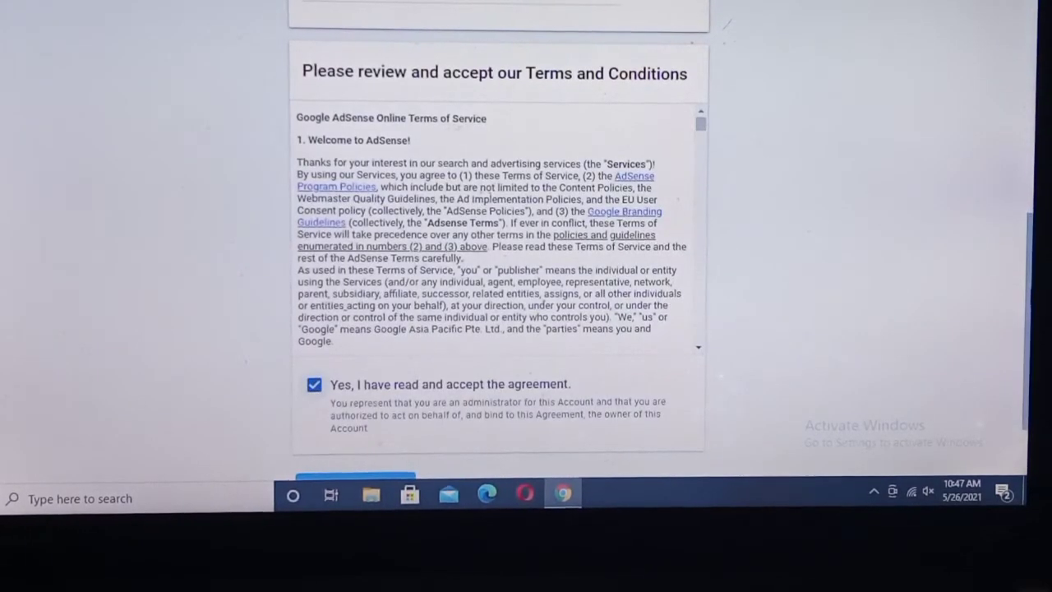
- Accept the AdSense agreement and create the account
scroll(down, 3)
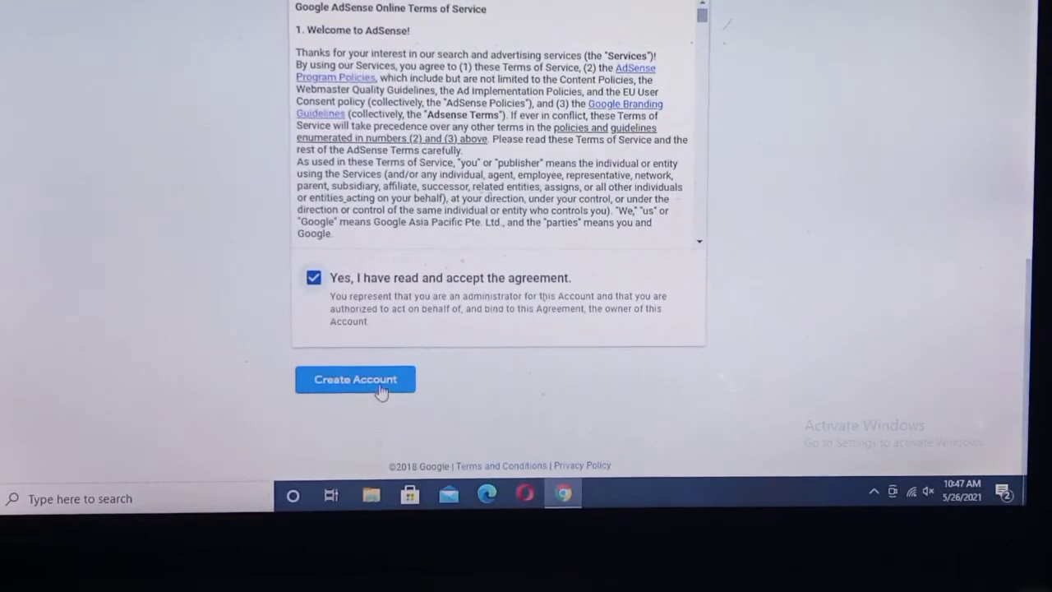
click(355, 378)
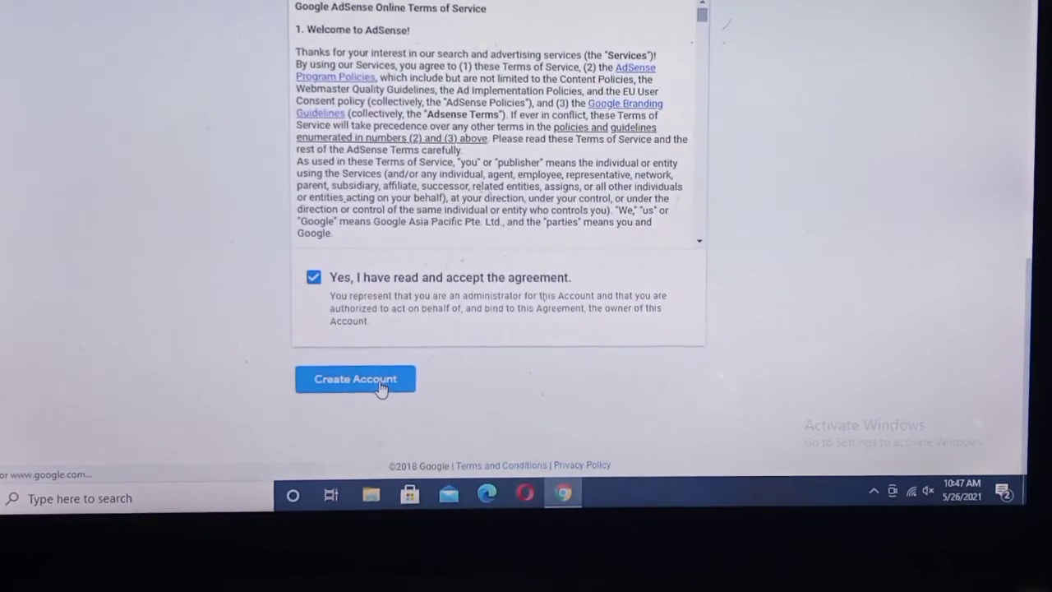
click(354, 377)
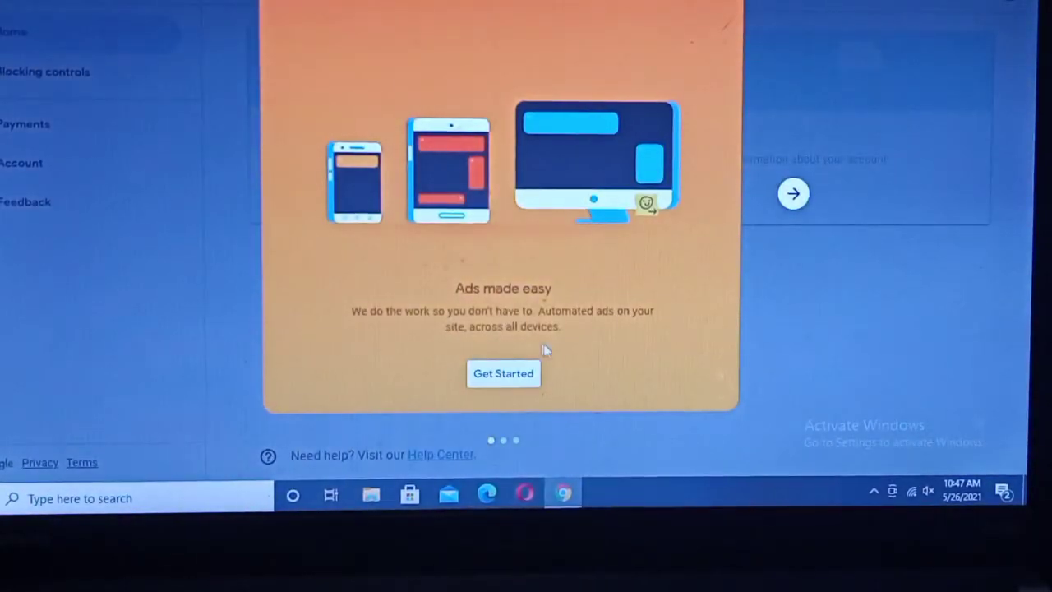
- Get started in AdSense and fill in the payment address form, leaving Step 2 in progress
click(503, 373)
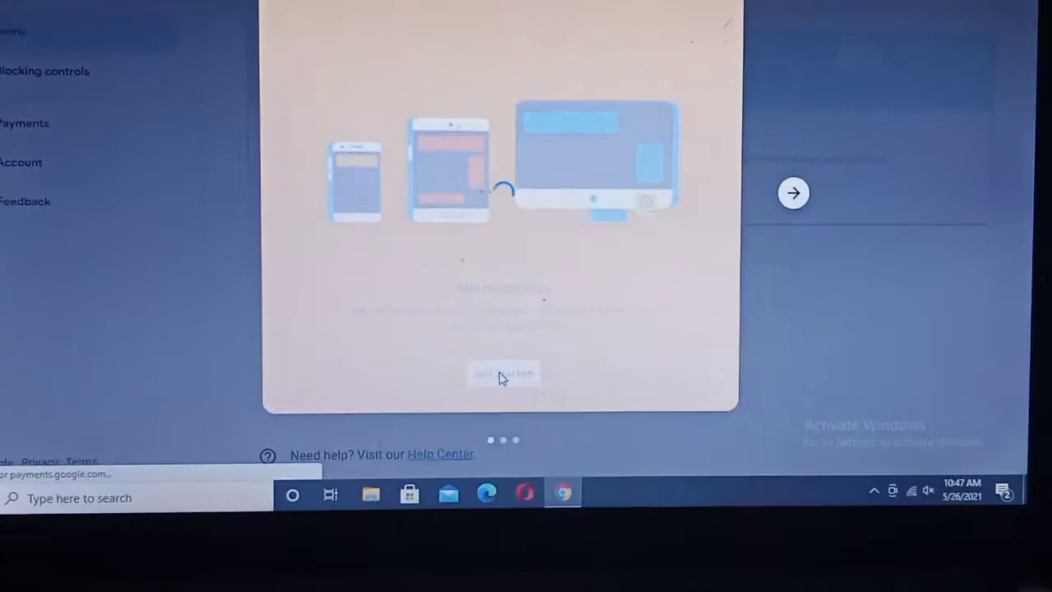
click(502, 372)
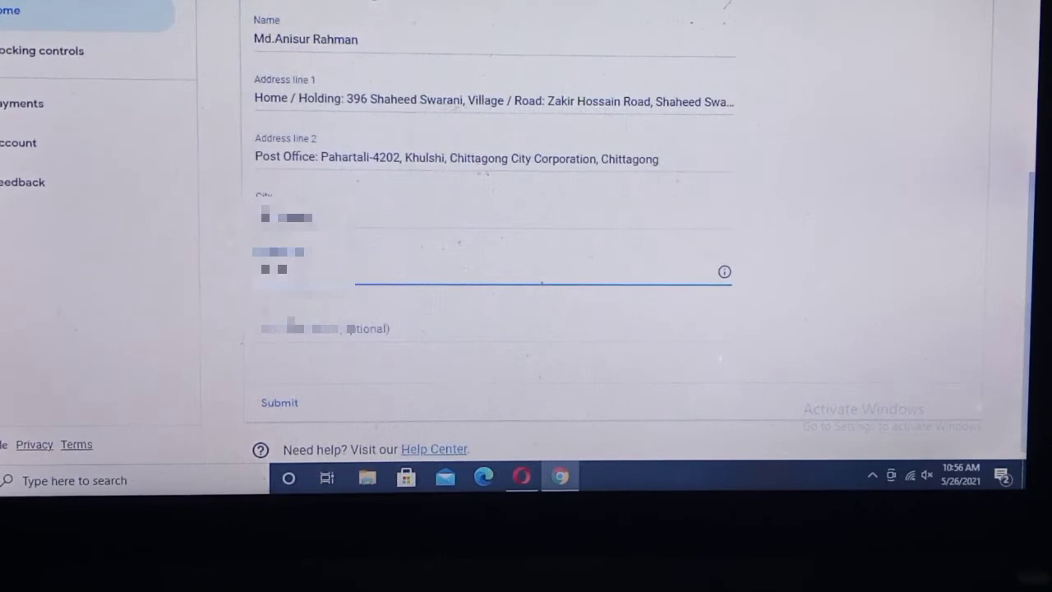
scroll(down, 3)
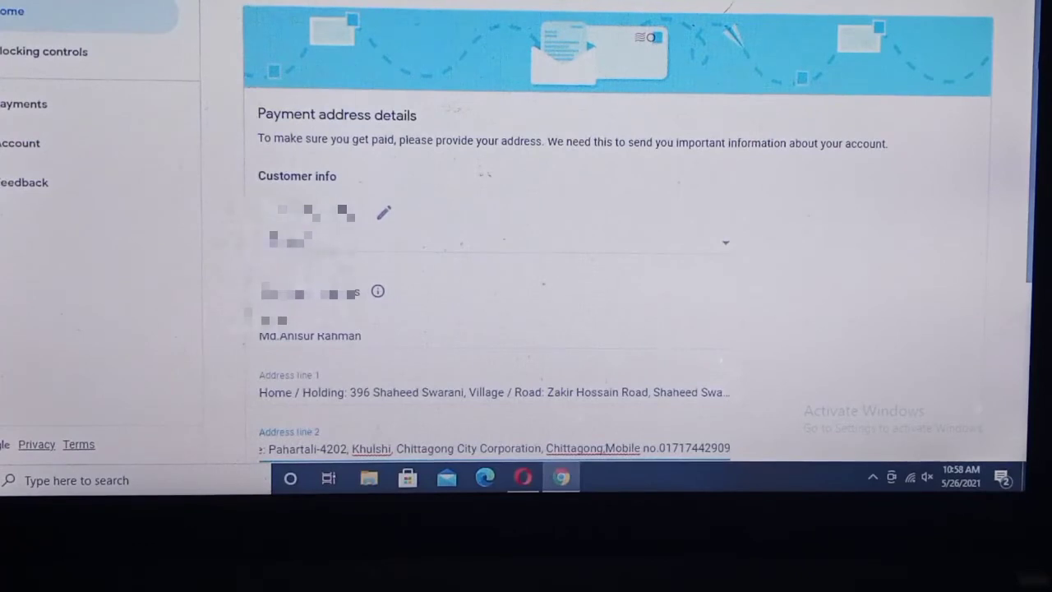
scroll(down, 3)
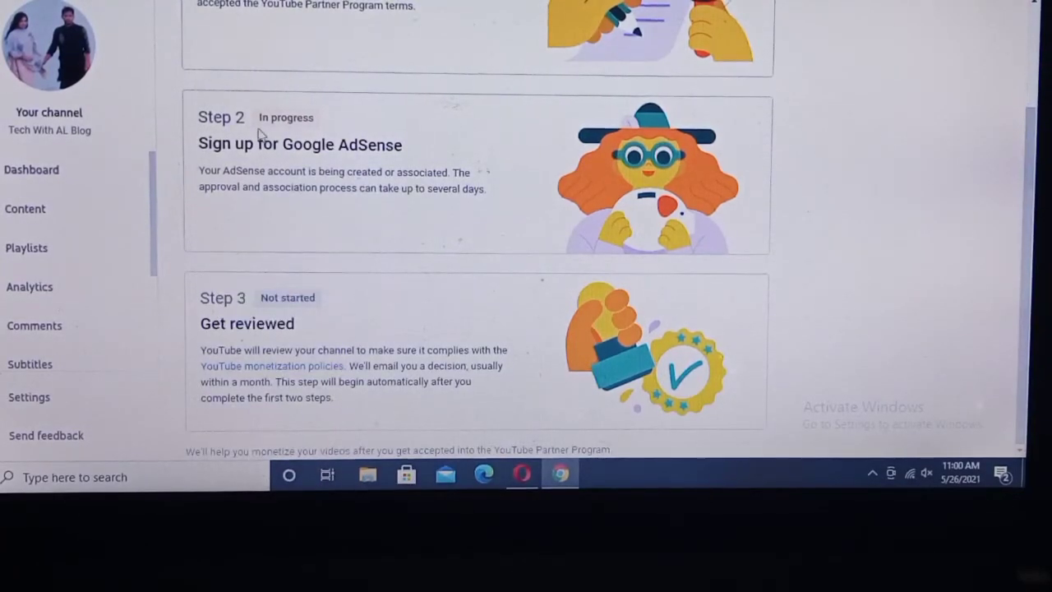
mouse_move(115, 207)
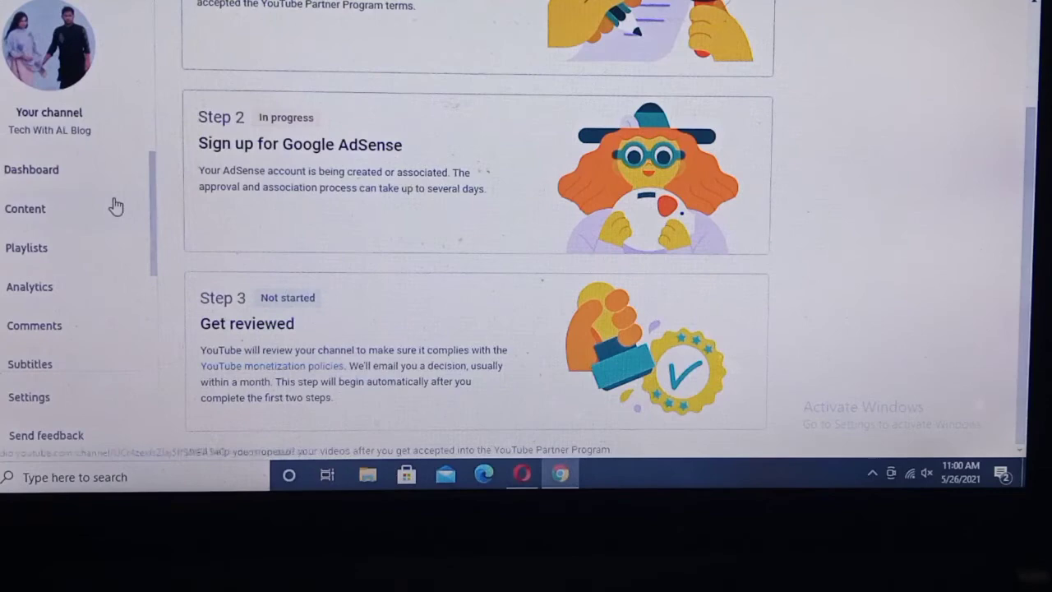